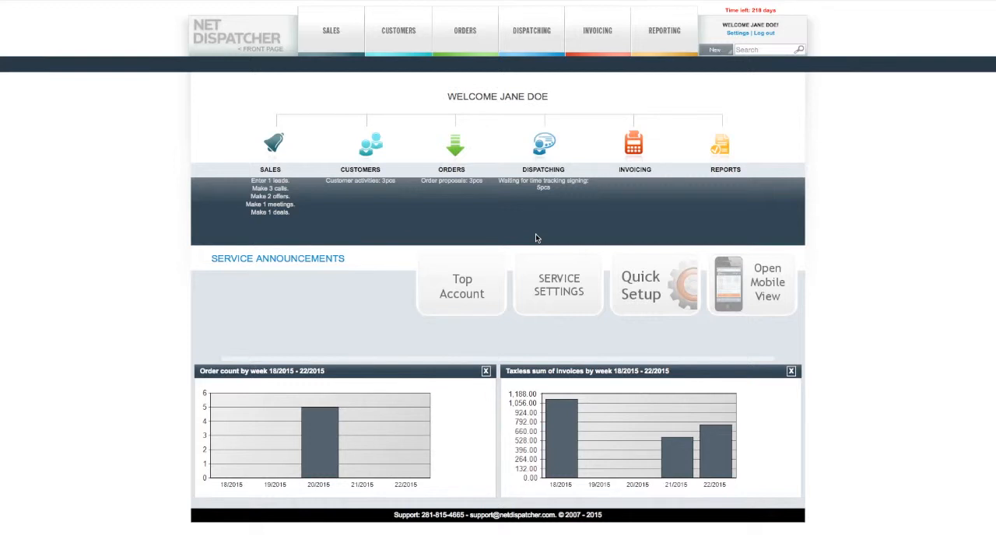
{"action": "mouse_move", "coordinate": [646, 286]}
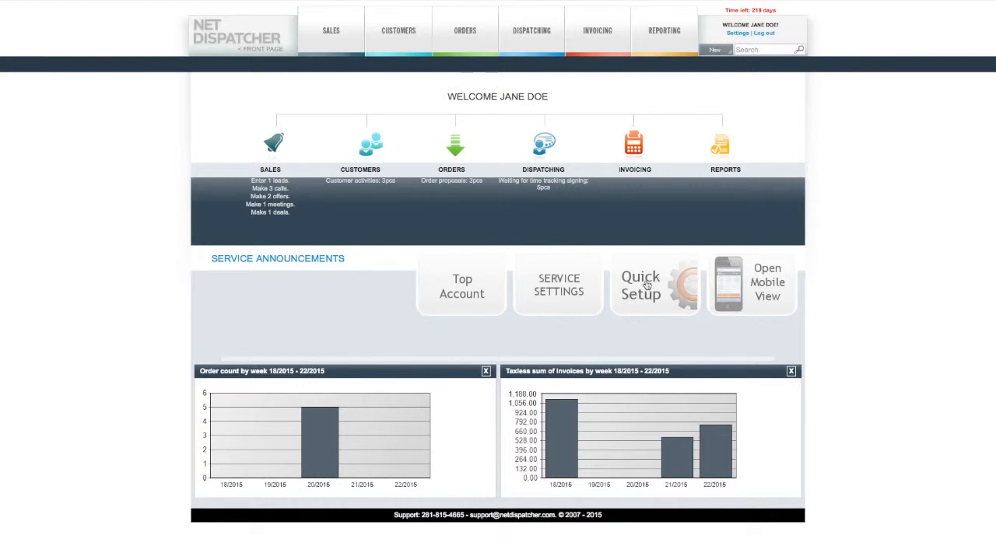
Launch the Quick Setup welcome wizard from the front page tile
{"action": "left_click", "coordinate": [641, 285]}
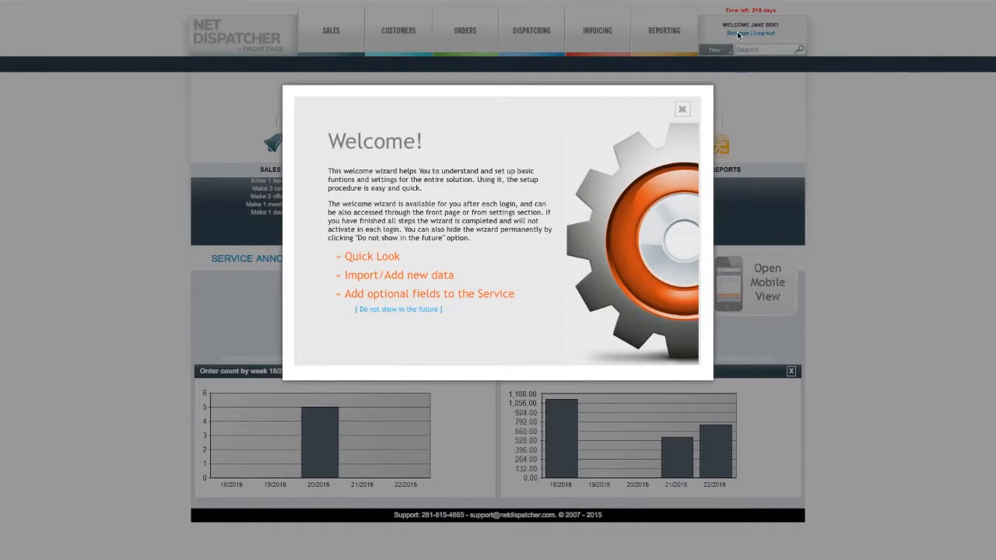
{"action": "mouse_move", "coordinate": [386, 241]}
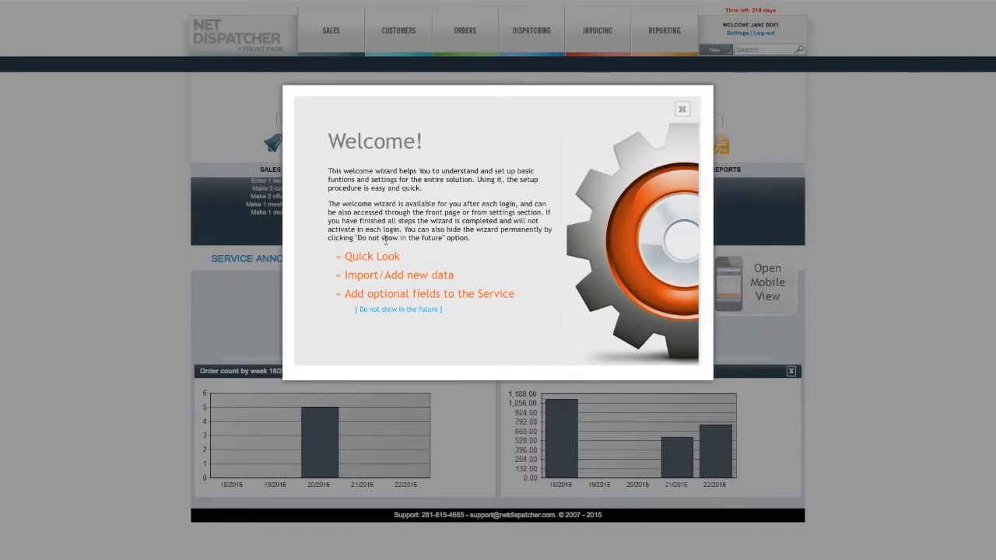
{"action": "mouse_move", "coordinate": [372, 257]}
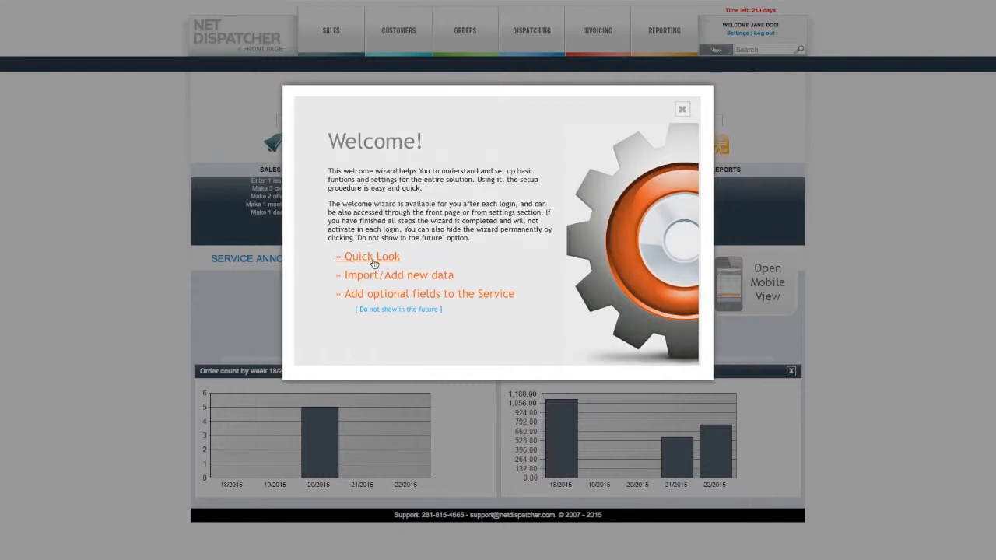
{"action": "left_click", "coordinate": [371, 257]}
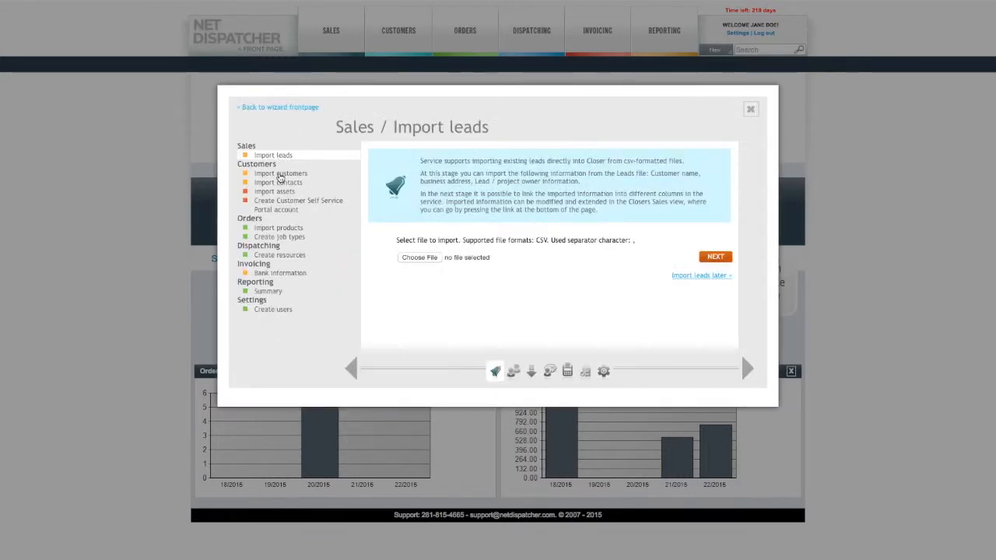
{"action": "left_click", "coordinate": [274, 192]}
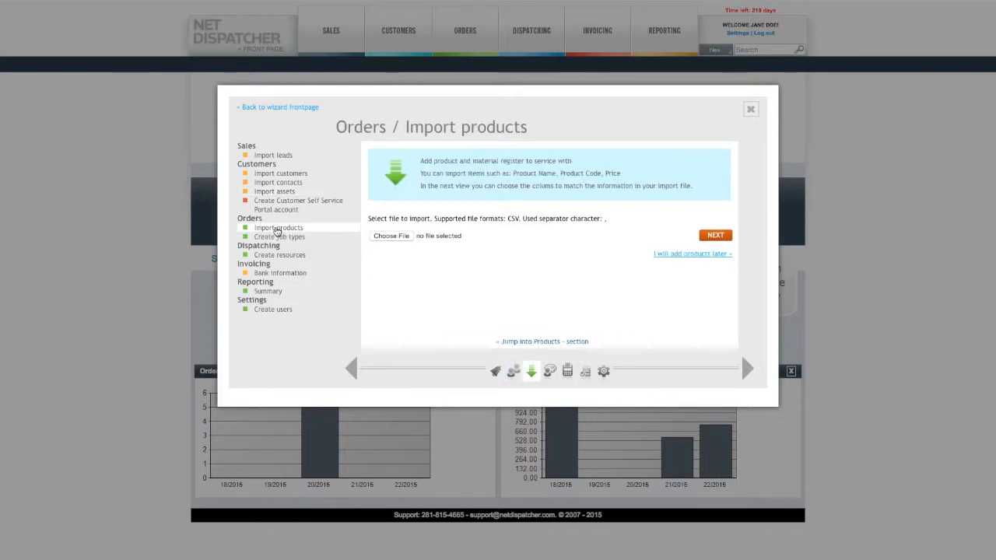
{"action": "left_click", "coordinate": [280, 254]}
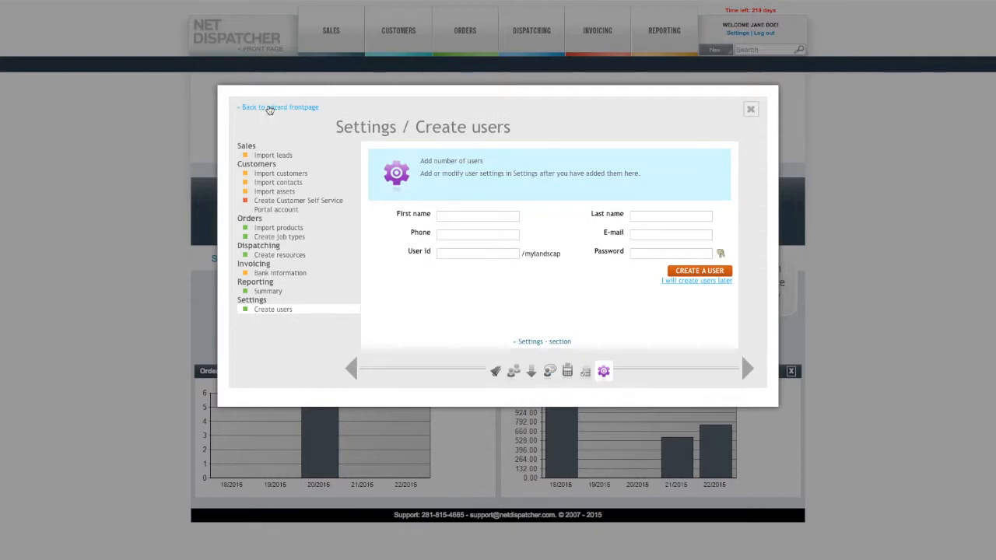
{"action": "left_click", "coordinate": [280, 107]}
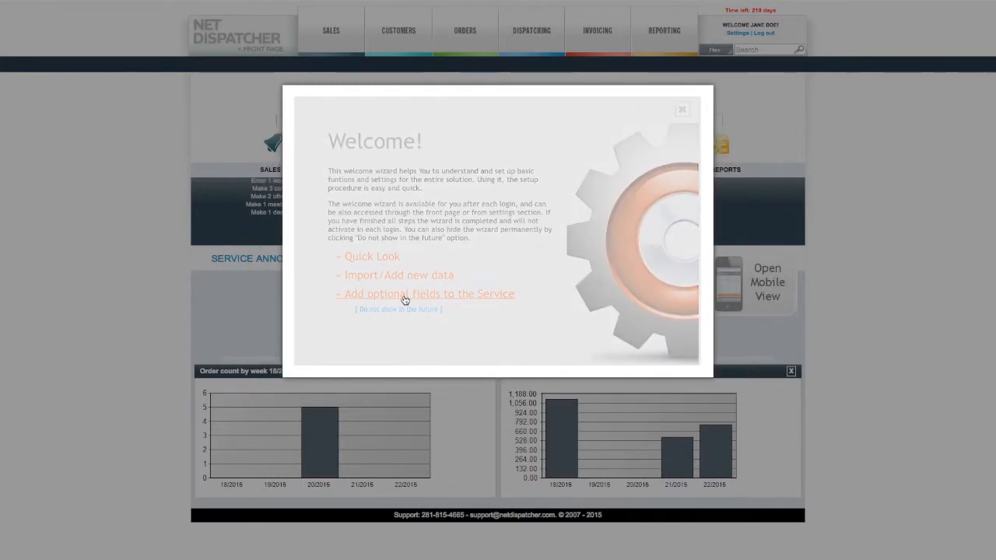
Open the service optional fields setup and list the existing Job optional fields
{"action": "left_click", "coordinate": [425, 293]}
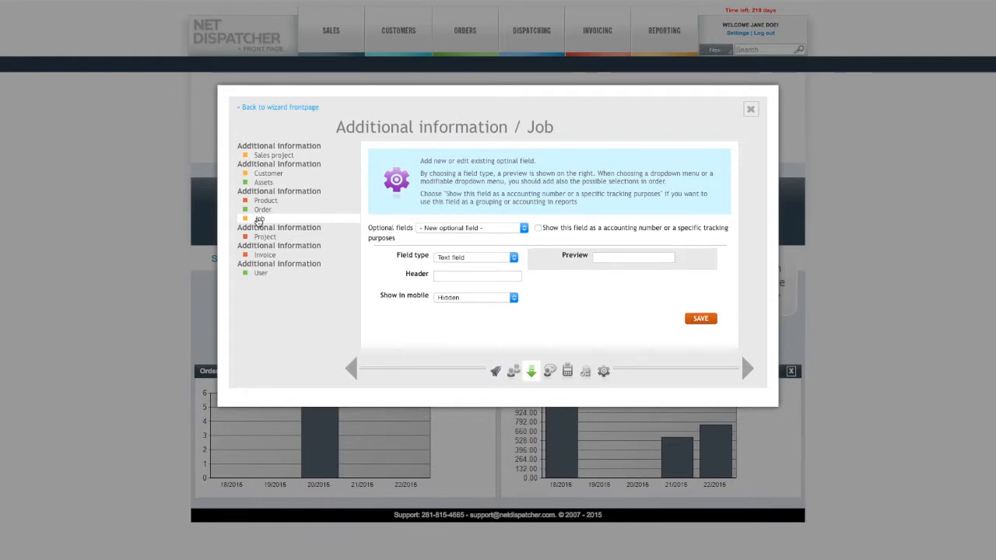
{"action": "left_click", "coordinate": [472, 228]}
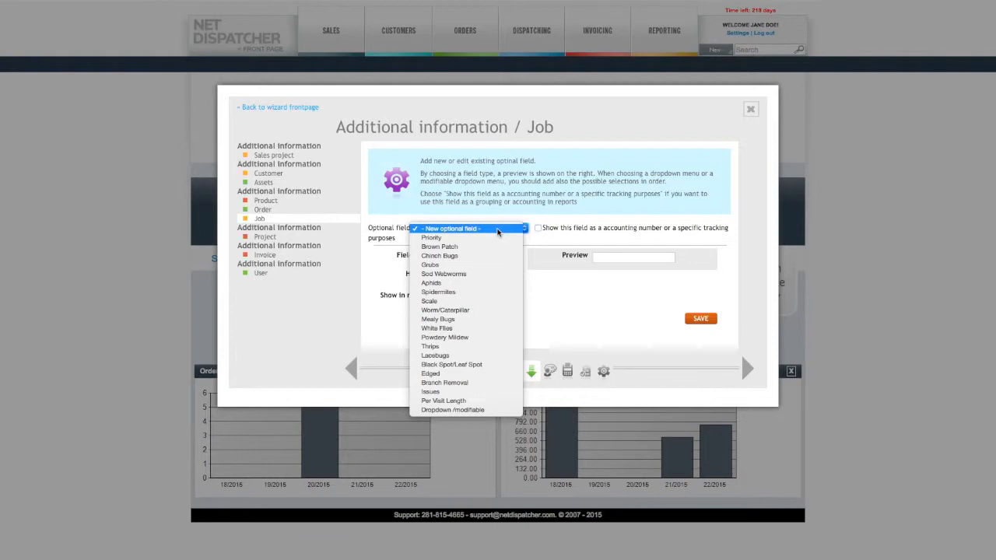
{"action": "left_click", "coordinate": [470, 228]}
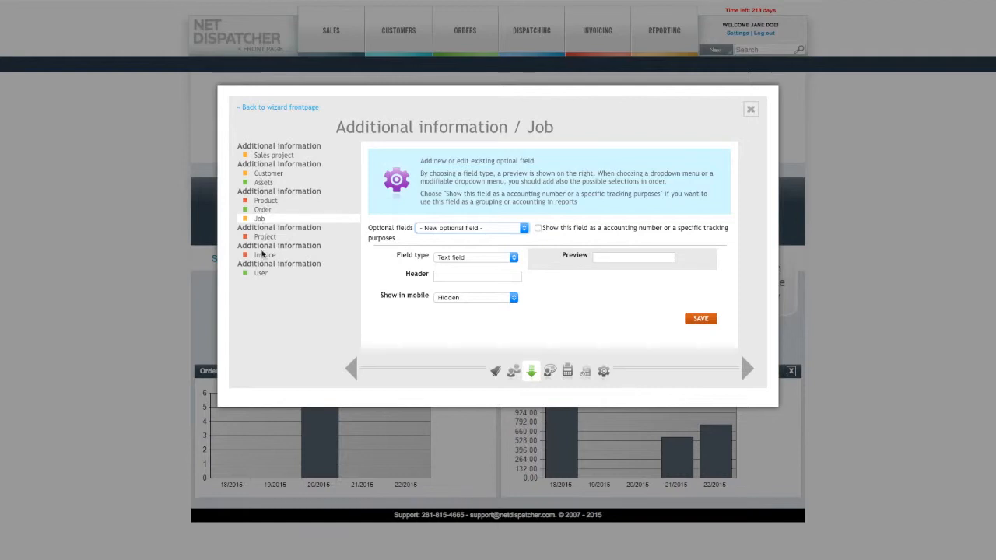
{"action": "left_click", "coordinate": [471, 228]}
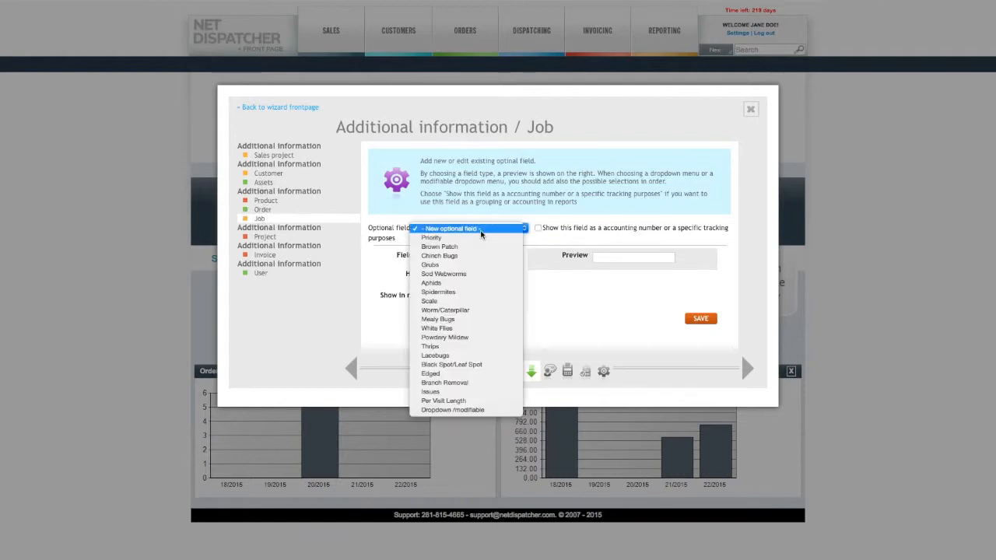
Select Chinch Bugs, keeping it a selection box that is modifiable on mobile
{"action": "left_click", "coordinate": [430, 237]}
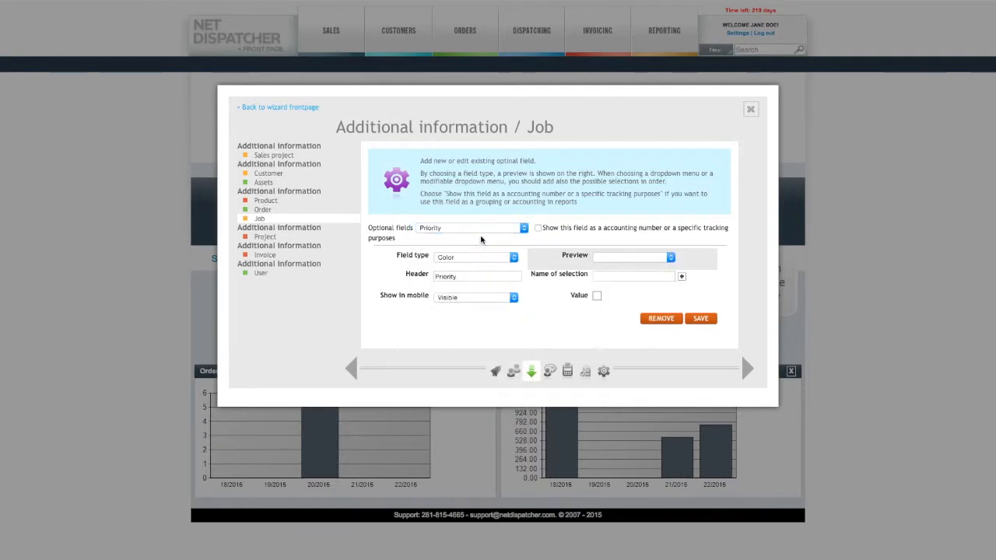
{"action": "left_click", "coordinate": [471, 227]}
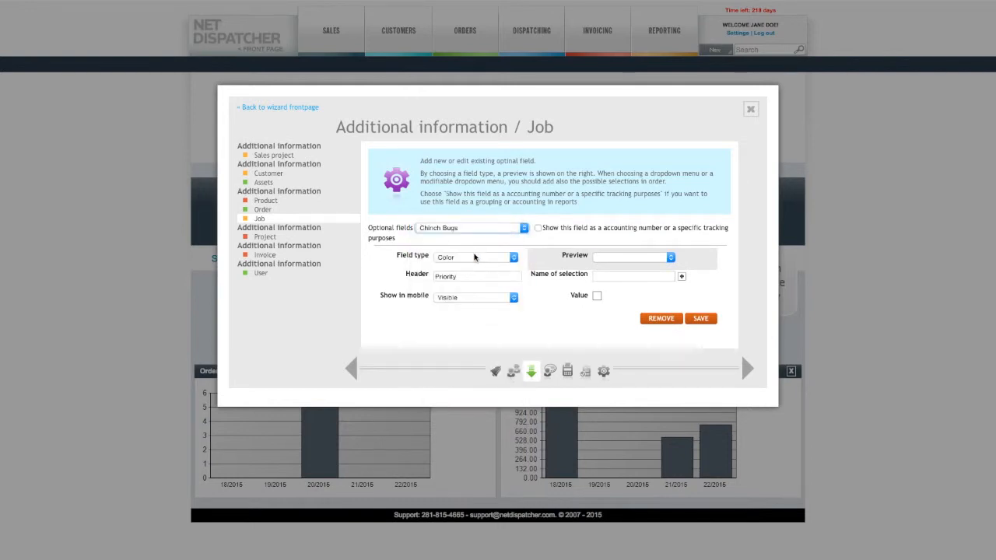
{"action": "left_click", "coordinate": [475, 256]}
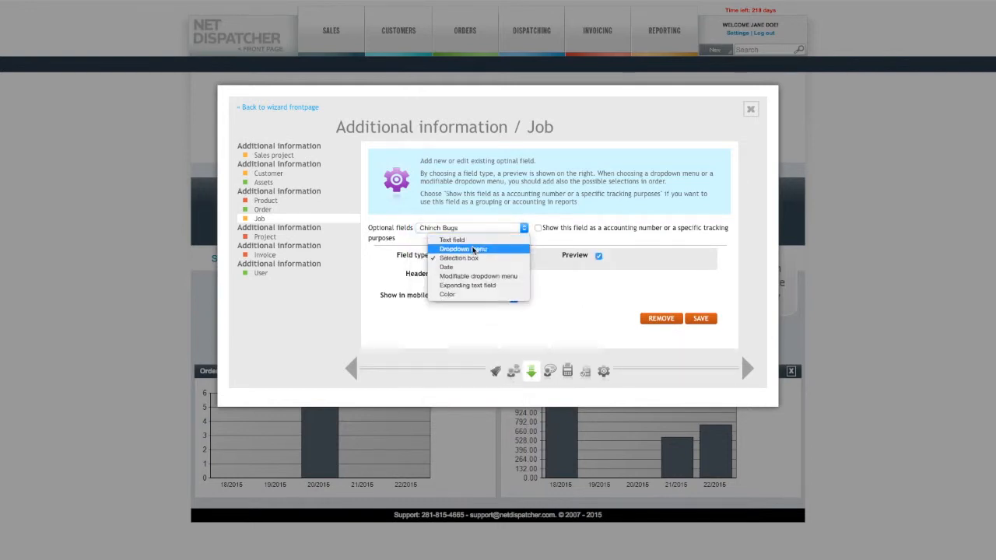
{"action": "left_click", "coordinate": [458, 258]}
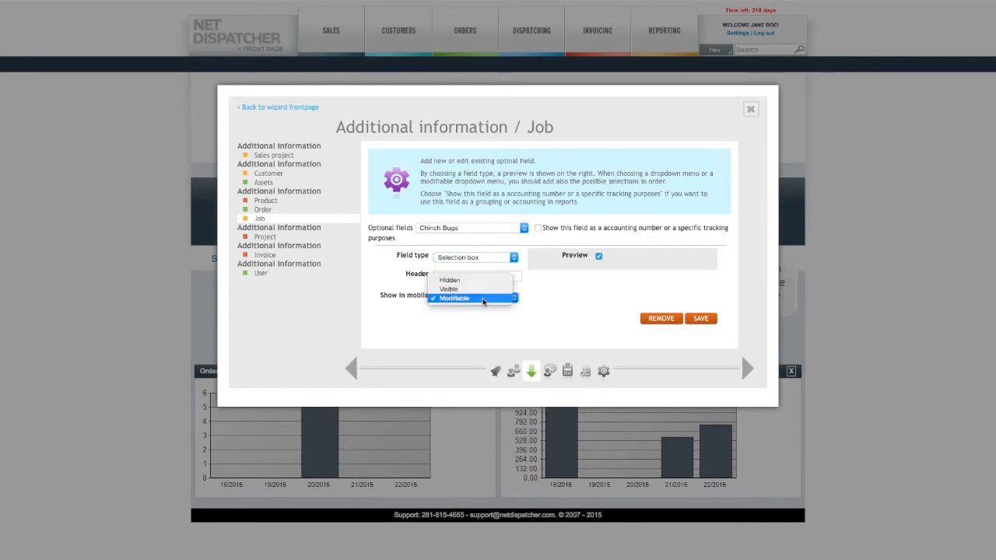
{"action": "left_click", "coordinate": [453, 298]}
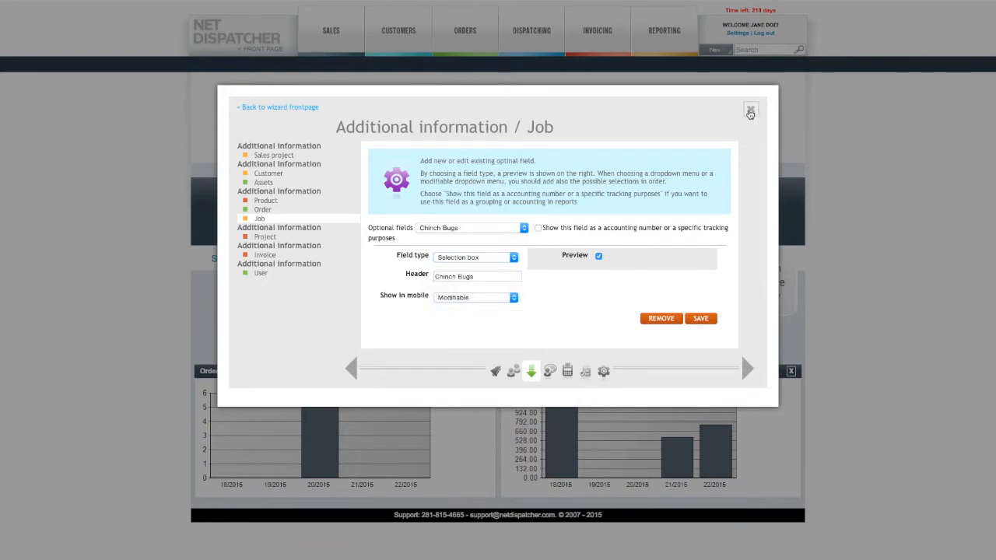
Close the setup wizard and return to the front page after viewing Job 437
{"action": "left_click", "coordinate": [750, 110]}
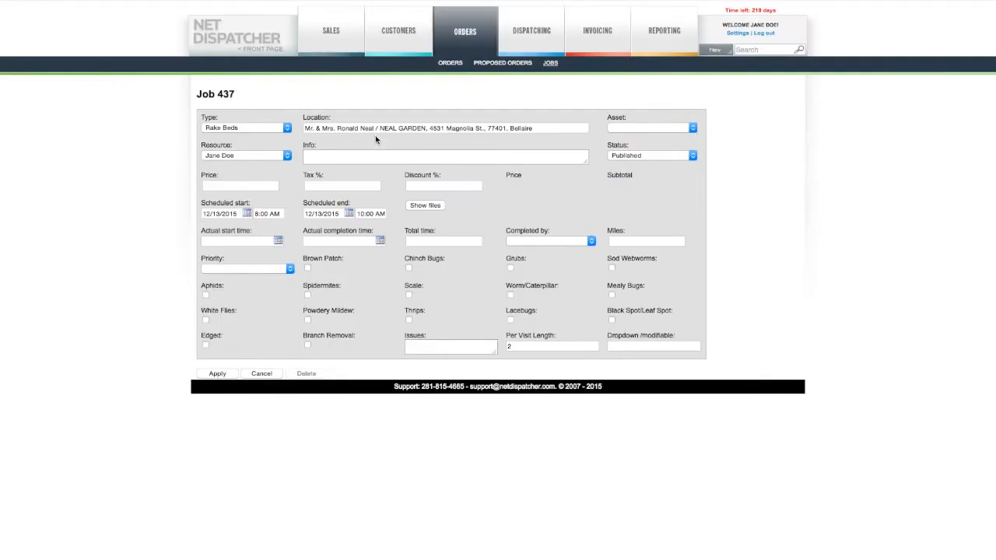
{"action": "mouse_move", "coordinate": [604, 269]}
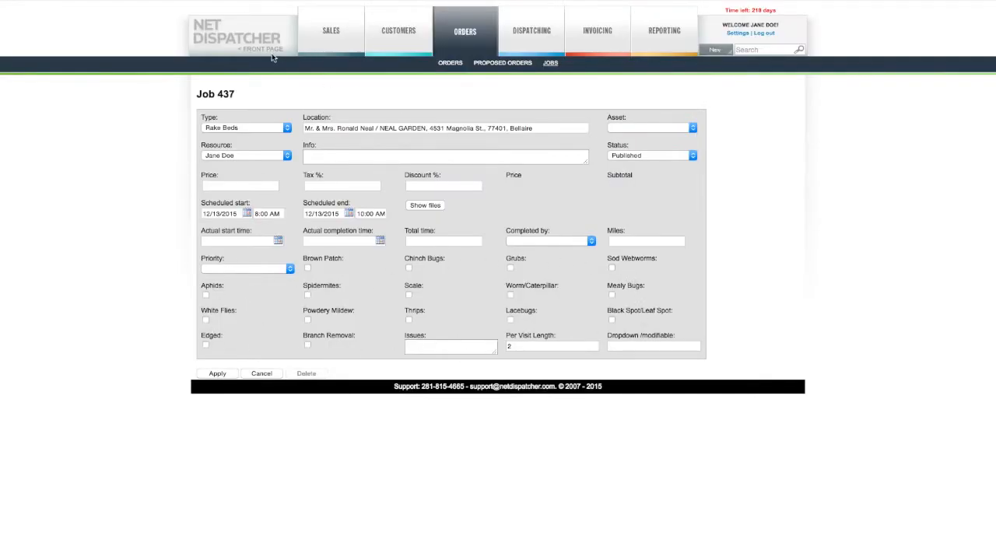
{"action": "left_click", "coordinate": [261, 49]}
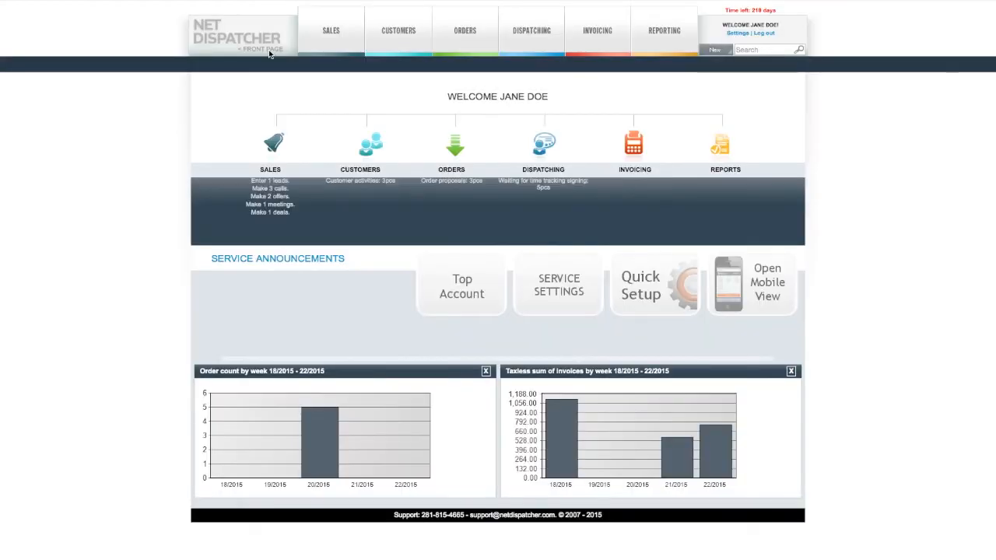
{"action": "mouse_move", "coordinate": [502, 217]}
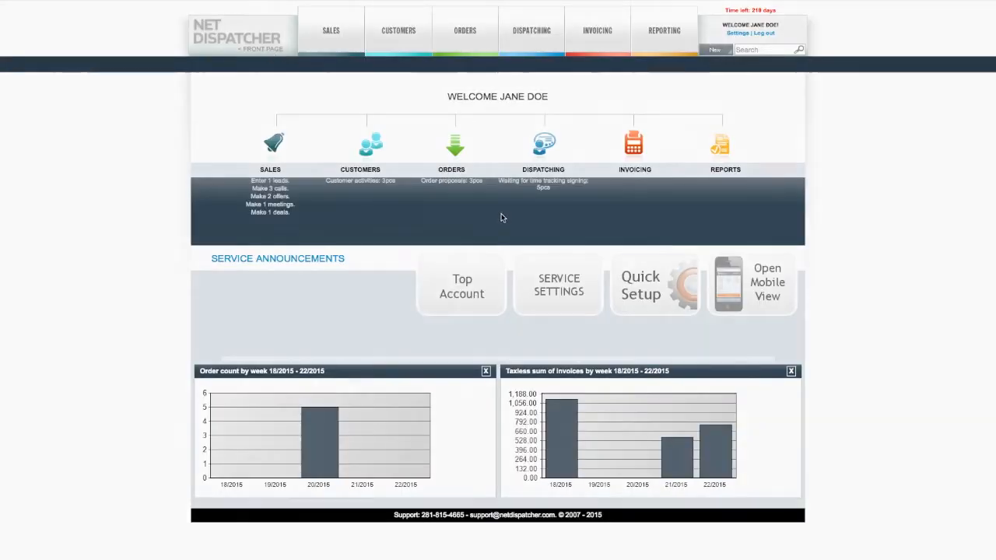